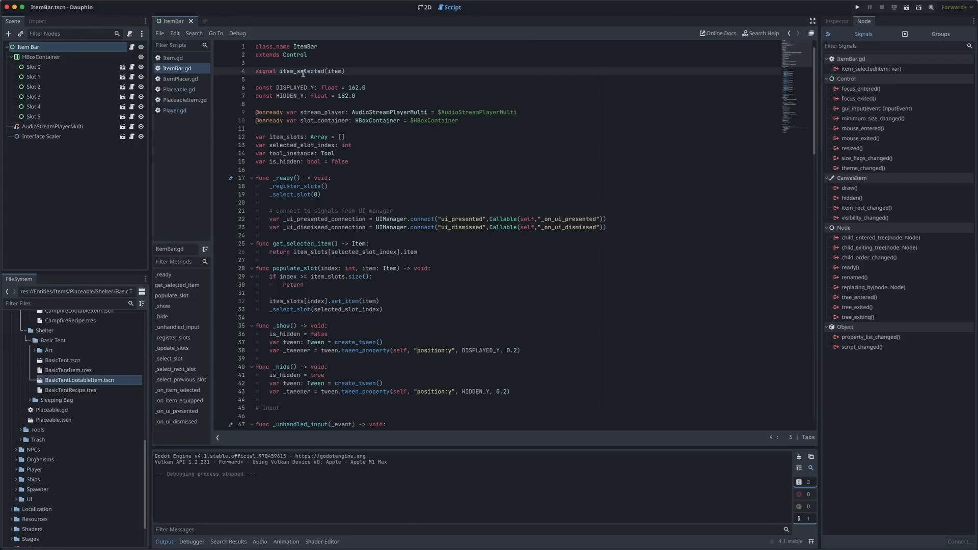
# Jump from the Item Bar's item_selected signal to its handler method in the Player script.
pyautogui.doubleClick(335, 71)
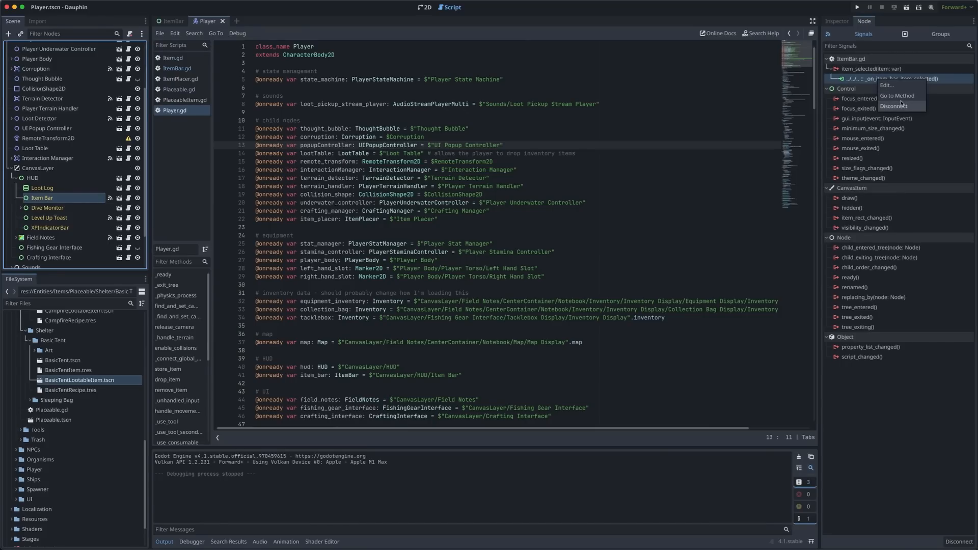
pyautogui.click(896, 96)
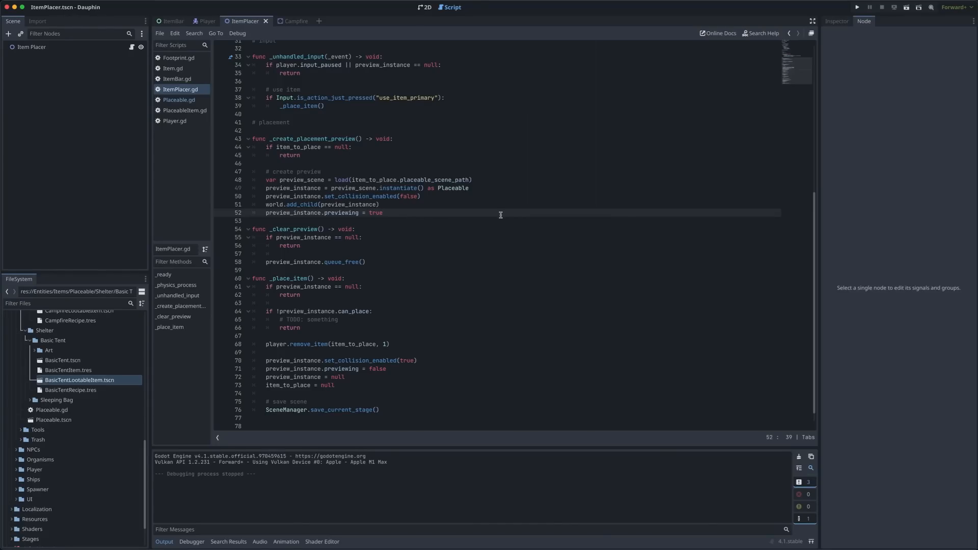
# Switch to ItemPlacer.gd in the script list to view its preview and placement code.
pyautogui.click(180, 100)
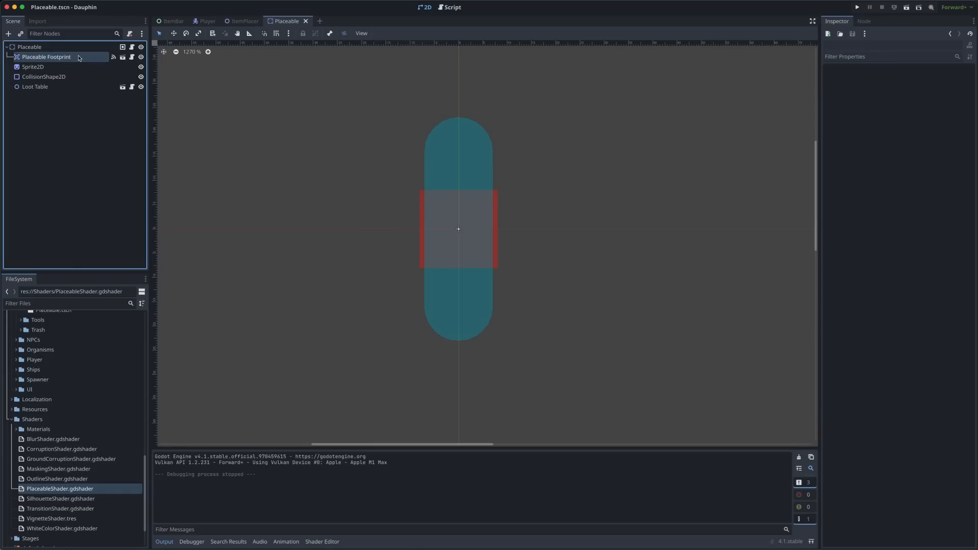
# Open the Placeable Footprint node as its own PlaceableFootprint.tscn scene.
pyautogui.click(47, 57)
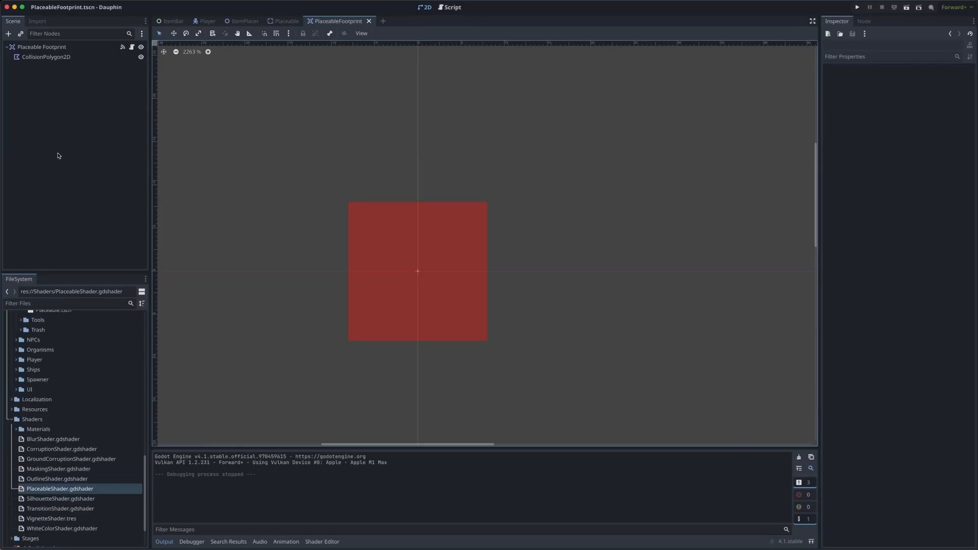
# Select the footprint's collision polygon node to show its Area2D layer and mask settings.
pyautogui.click(40, 47)
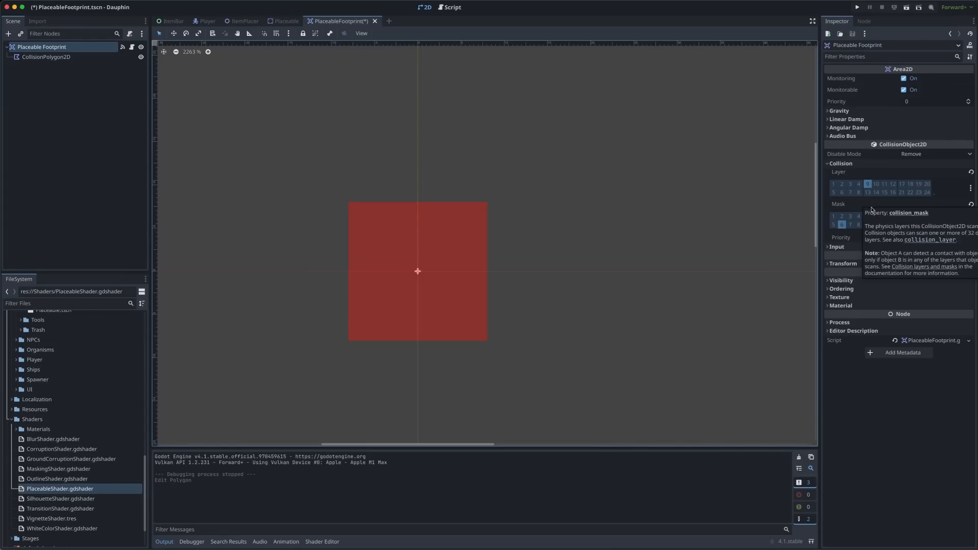
pyautogui.click(450, 7)
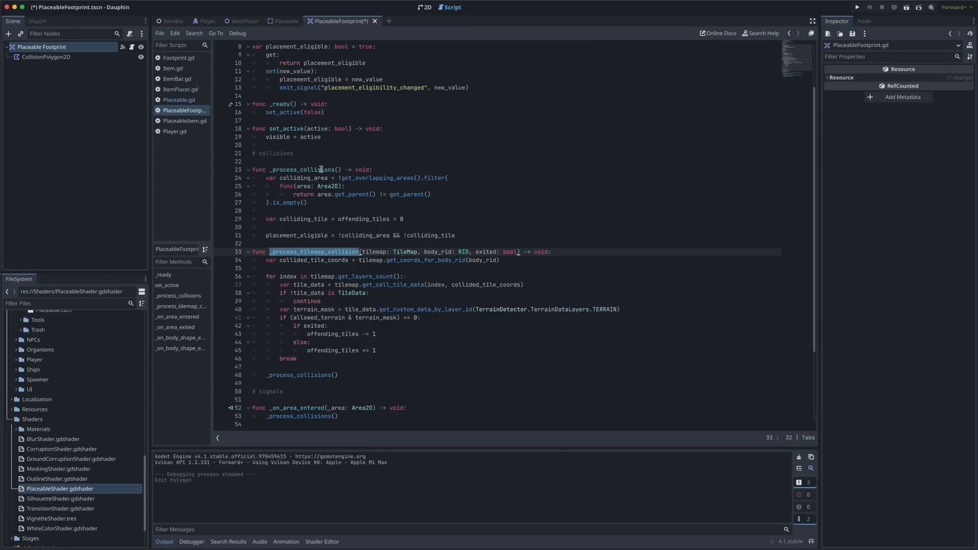
pyautogui.click(435, 194)
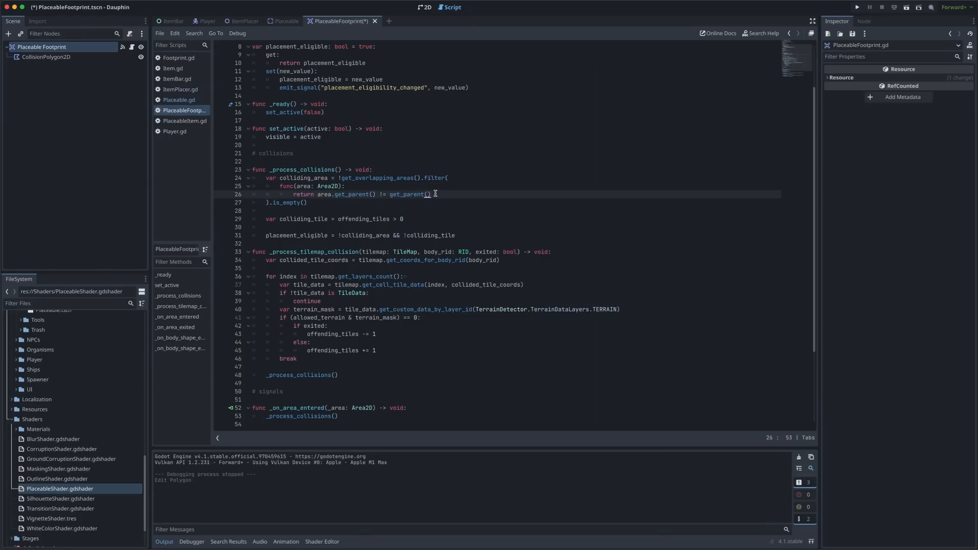
pyautogui.doubleClick(296, 236)
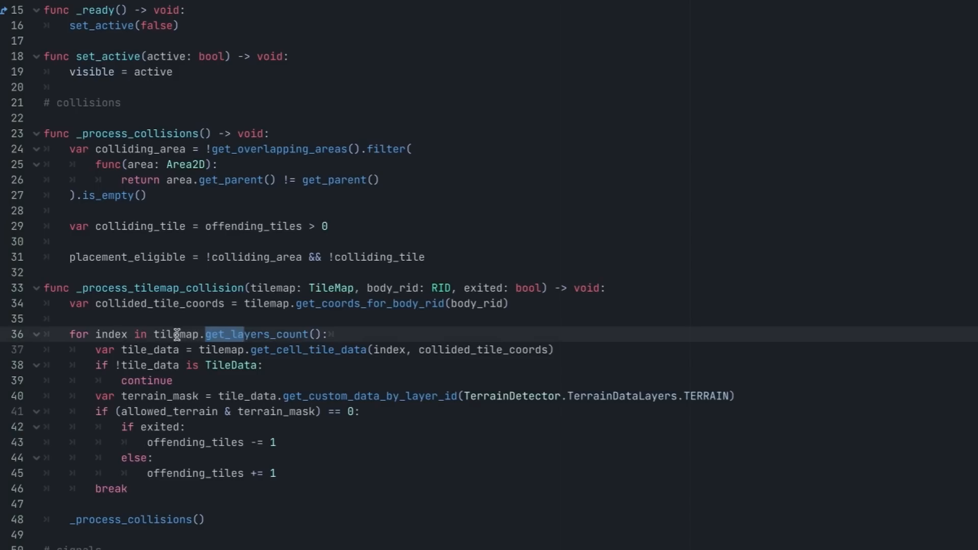
pyautogui.moveTo(346, 366)
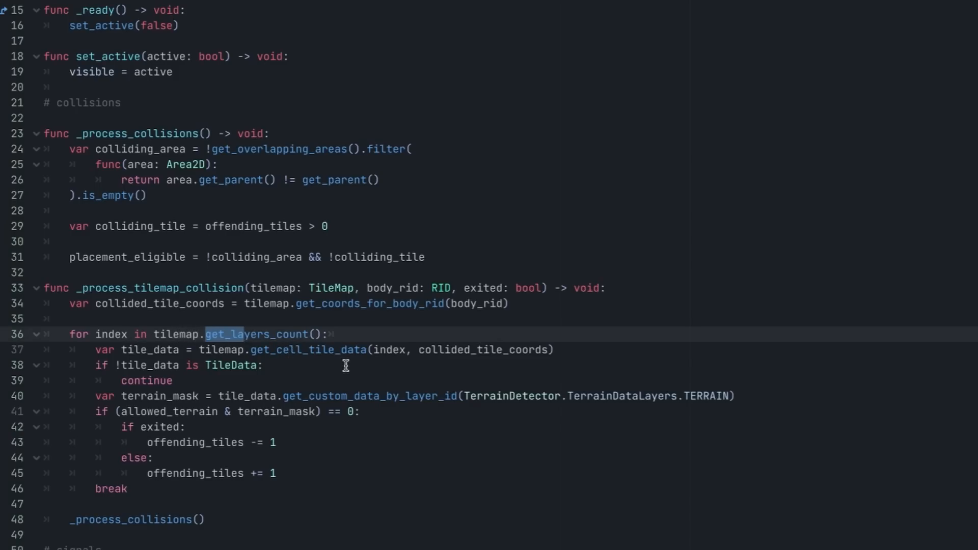
pyautogui.doubleClick(195, 472)
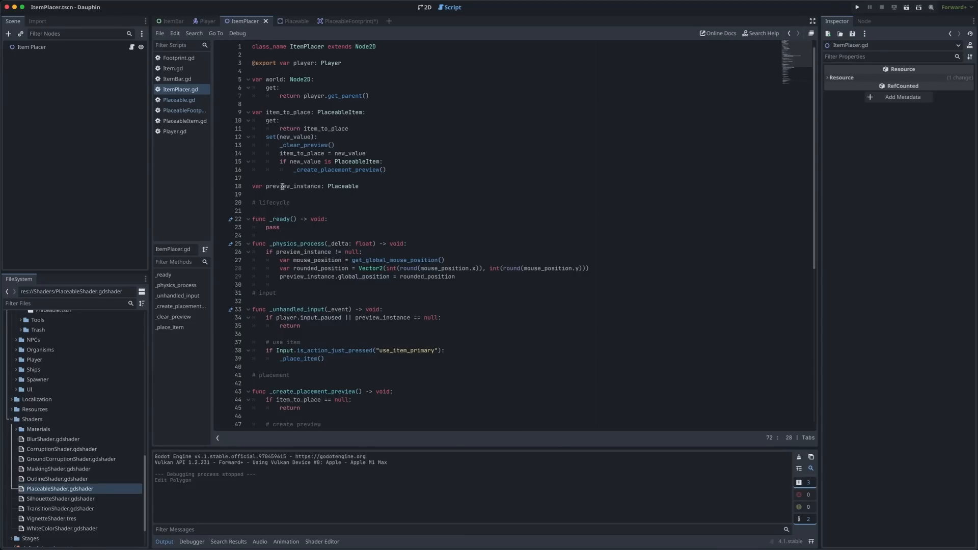
# Switch to the ItemPlacer scene tab to bring up ItemPlacer.gd in the Script editor.
pyautogui.click(285, 20)
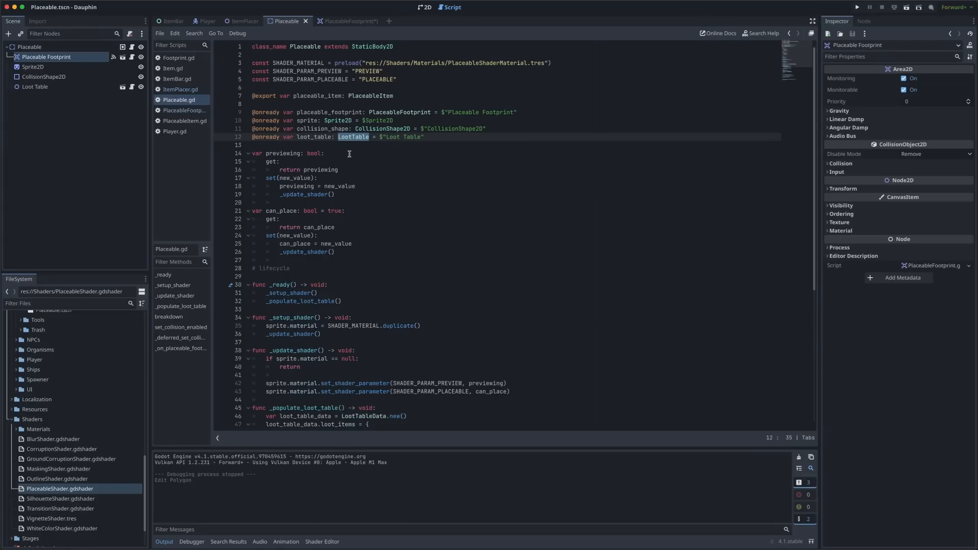